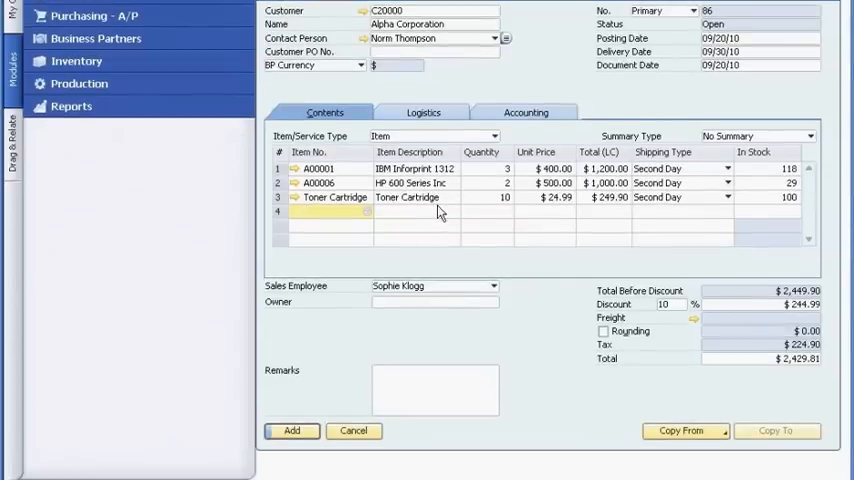
{"action": "mouse_move", "coordinate": [446, 208]}
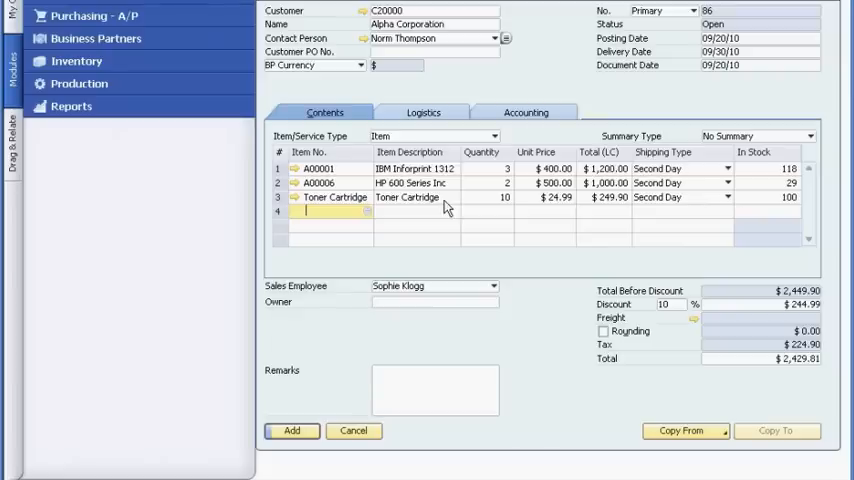
Show the available-to-promise inventory status for the Toner Cartridge line on Alpha Corporation's order.
{"action": "right_click", "coordinate": [408, 196]}
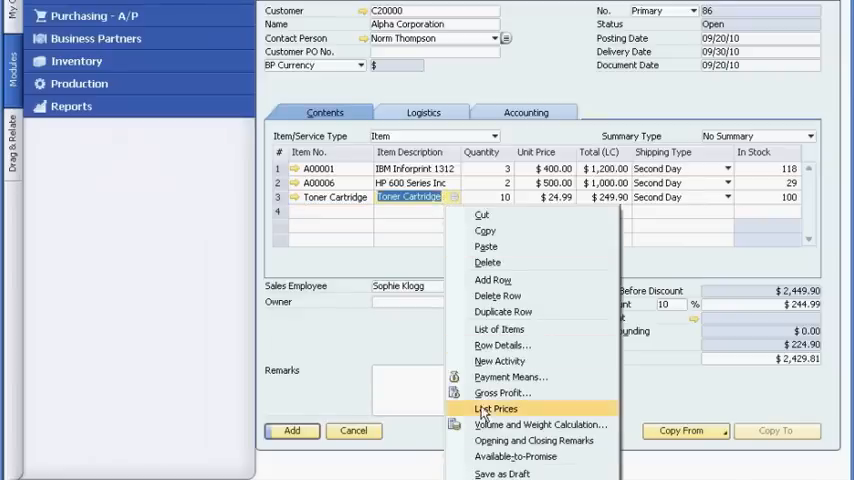
{"action": "left_click", "coordinate": [516, 452]}
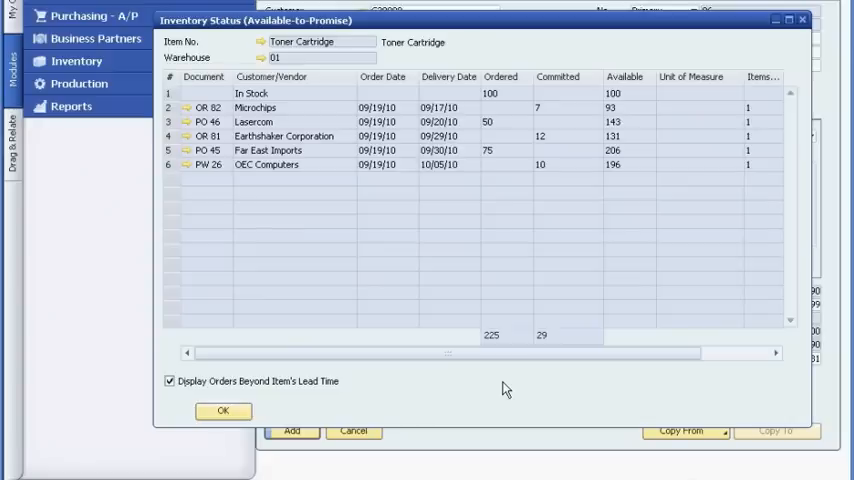
{"action": "mouse_move", "coordinate": [388, 384]}
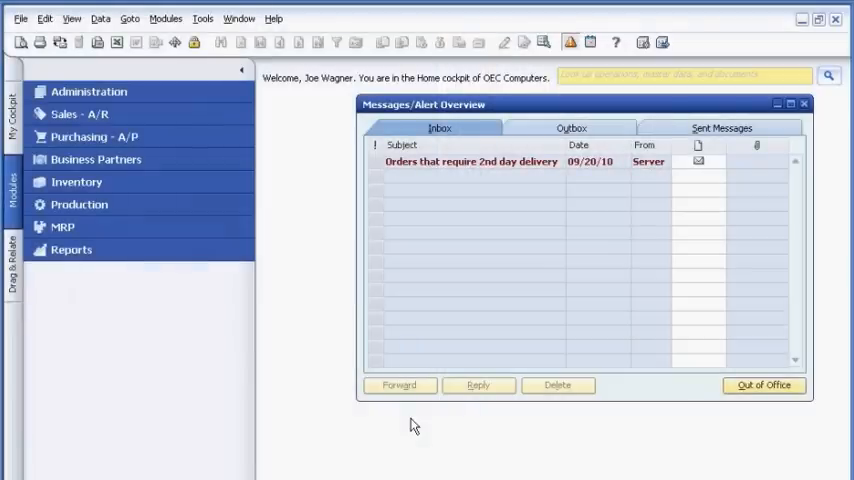
{"action": "mouse_move", "coordinate": [400, 384]}
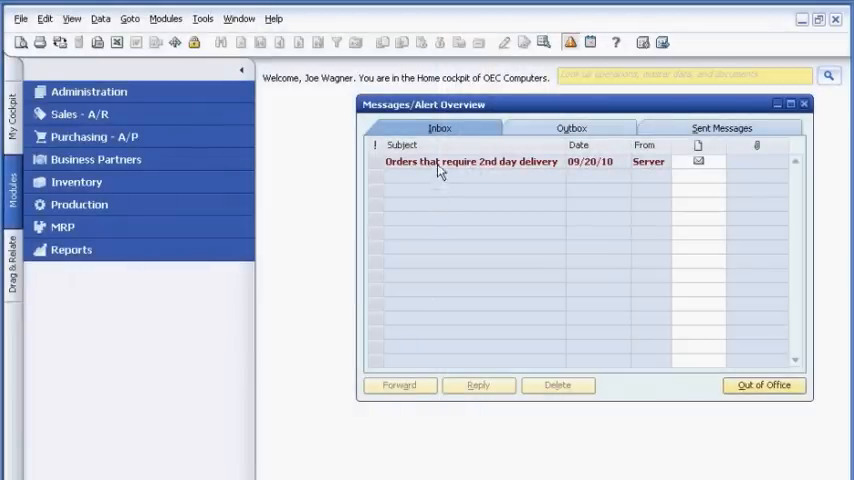
From the 2nd-day-delivery alert, deliver the released pick lines and add the Delivery for sales order 88.
{"action": "left_click", "coordinate": [468, 160]}
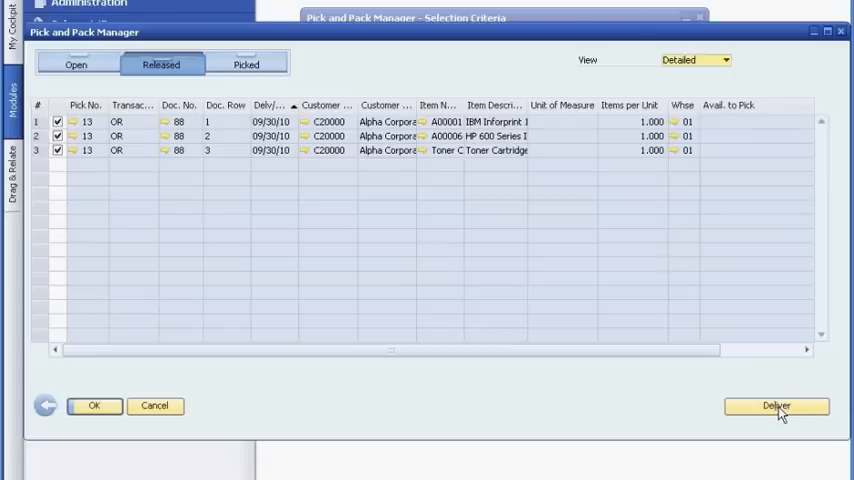
{"action": "left_click", "coordinate": [776, 406]}
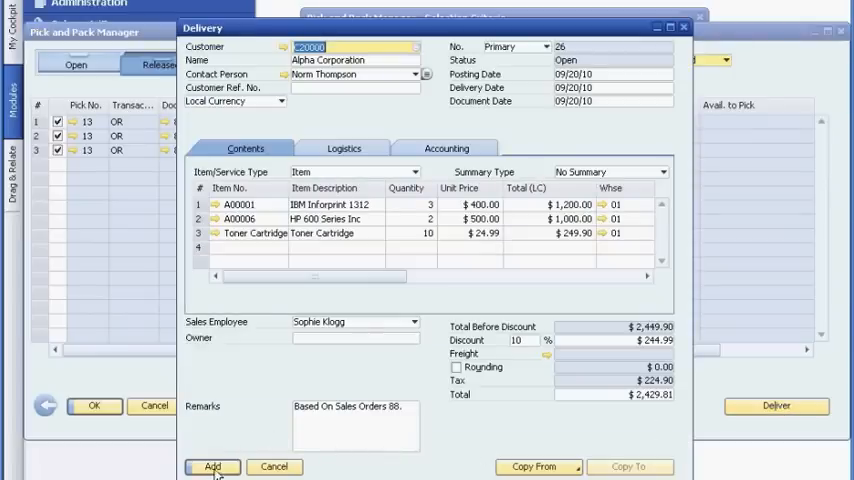
{"action": "left_click", "coordinate": [210, 464]}
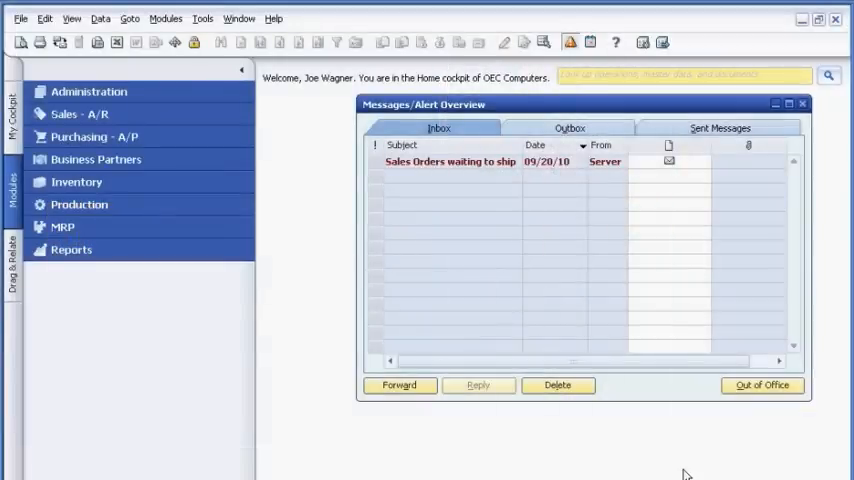
{"action": "mouse_move", "coordinate": [536, 196]}
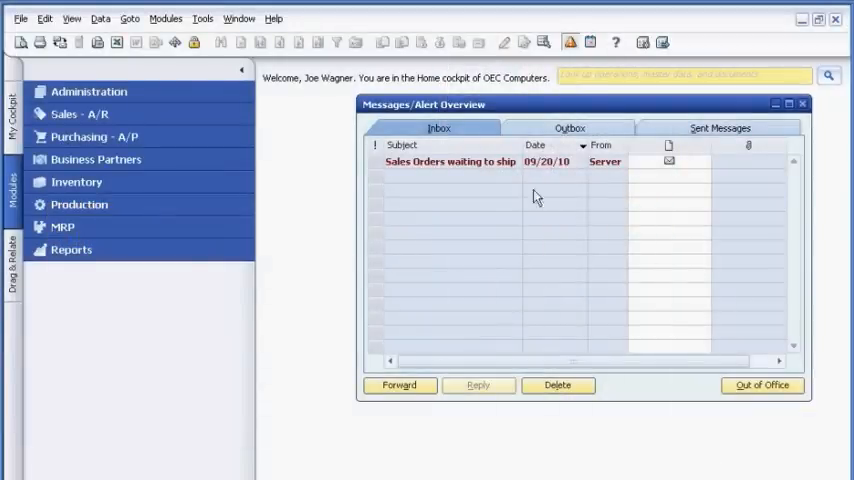
On the waiting-to-ship order 89, source the HP Color Laser Jet 4 line from warehouse 03.
{"action": "left_click", "coordinate": [444, 160]}
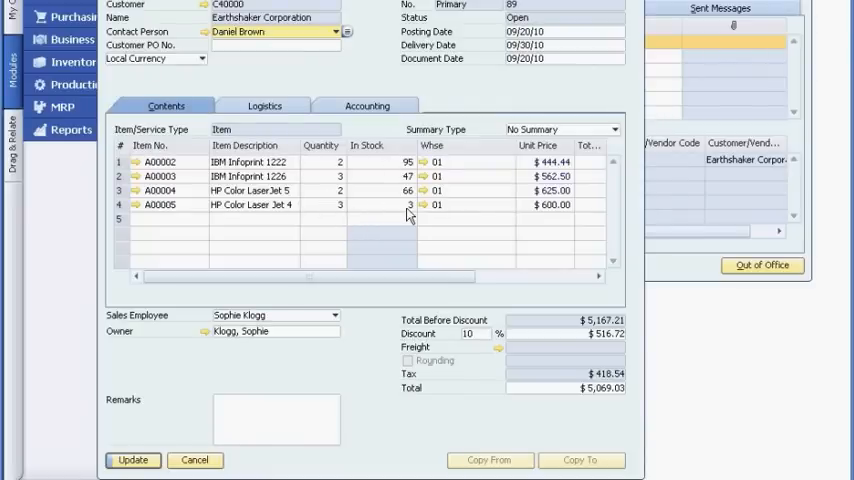
{"action": "left_click", "coordinate": [444, 204]}
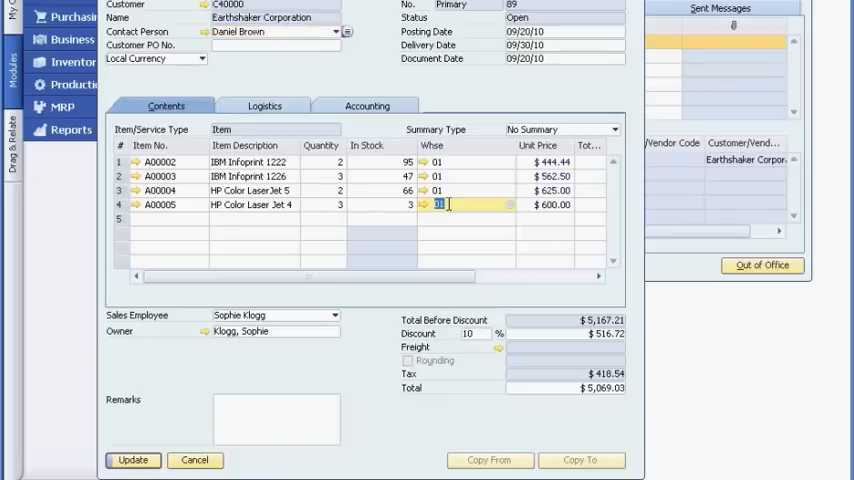
{"action": "right_click", "coordinate": [440, 204]}
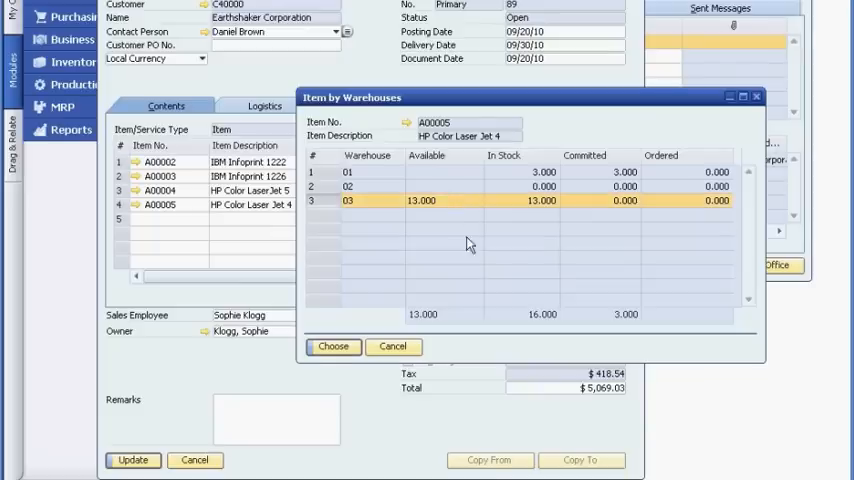
{"action": "left_click", "coordinate": [332, 346]}
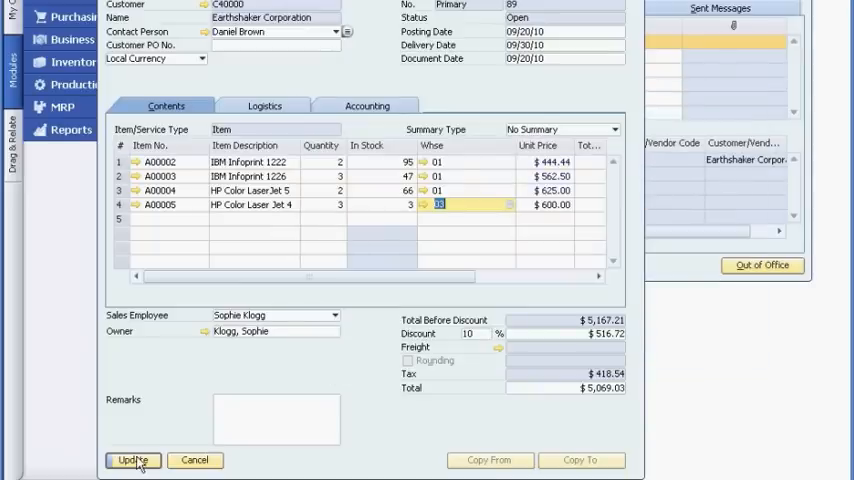
Update sales order 89 and add its Delivery for Earthshaker Corporation.
{"action": "left_click", "coordinate": [132, 460]}
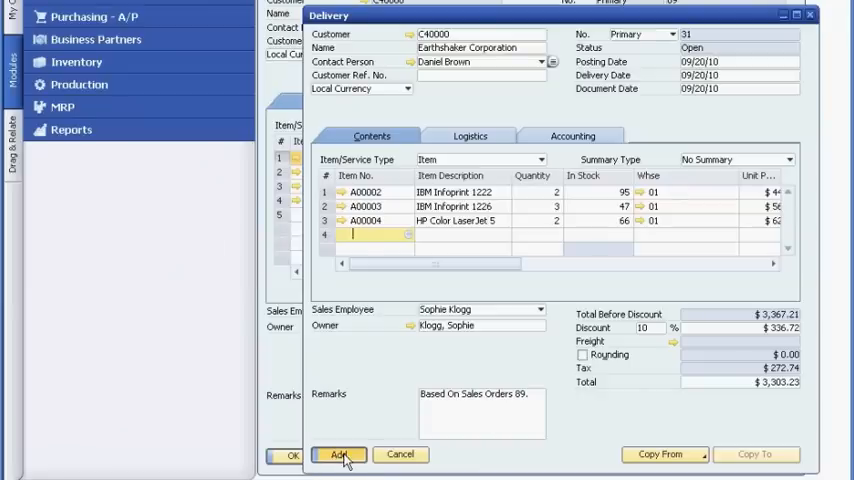
{"action": "left_click", "coordinate": [340, 454]}
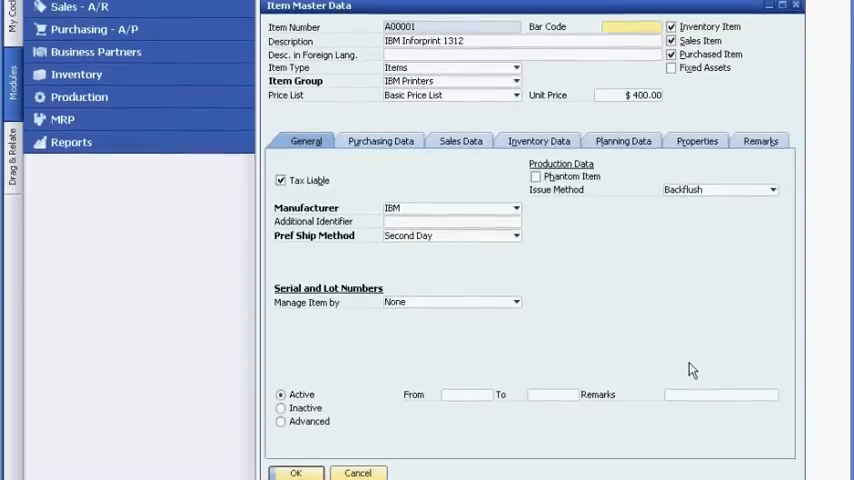
Review item A00001's Purchasing, Sales and Inventory Data, then its remaining detail tab.
{"action": "left_click", "coordinate": [384, 140]}
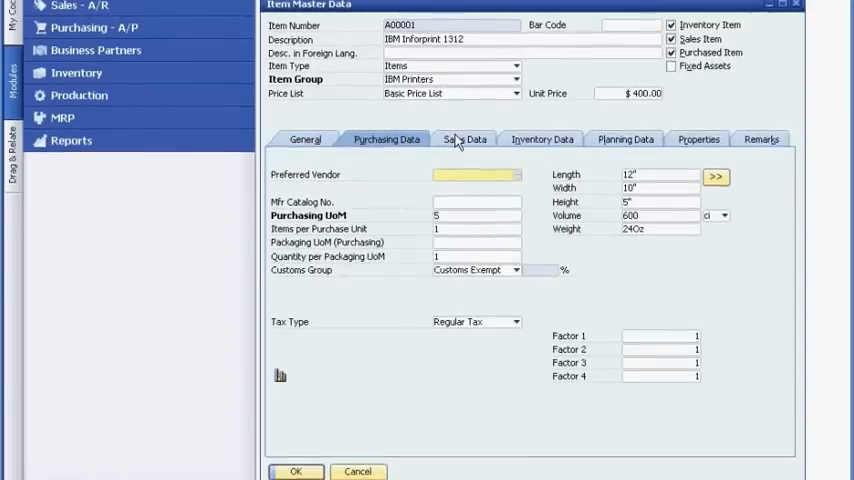
{"action": "left_click", "coordinate": [466, 138]}
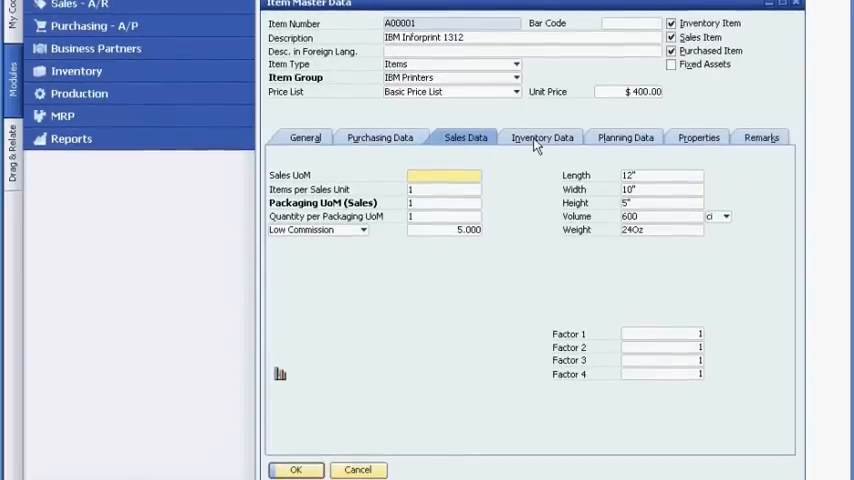
{"action": "left_click", "coordinate": [542, 136]}
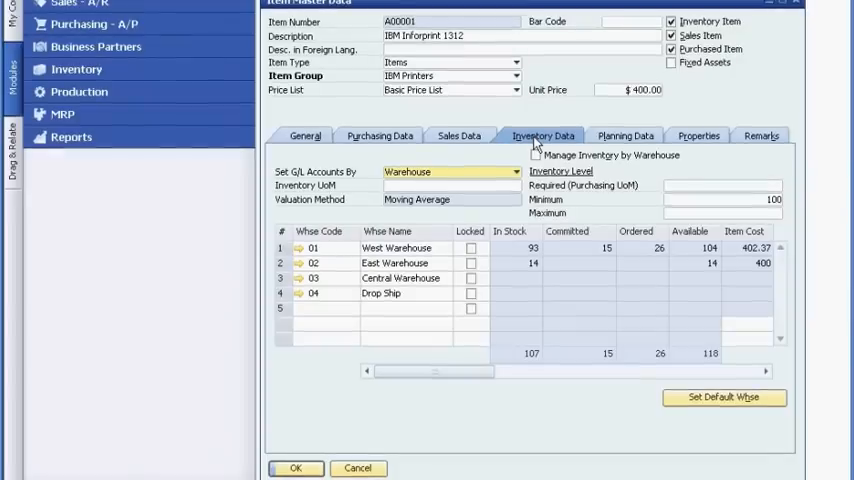
{"action": "left_click", "coordinate": [624, 136]}
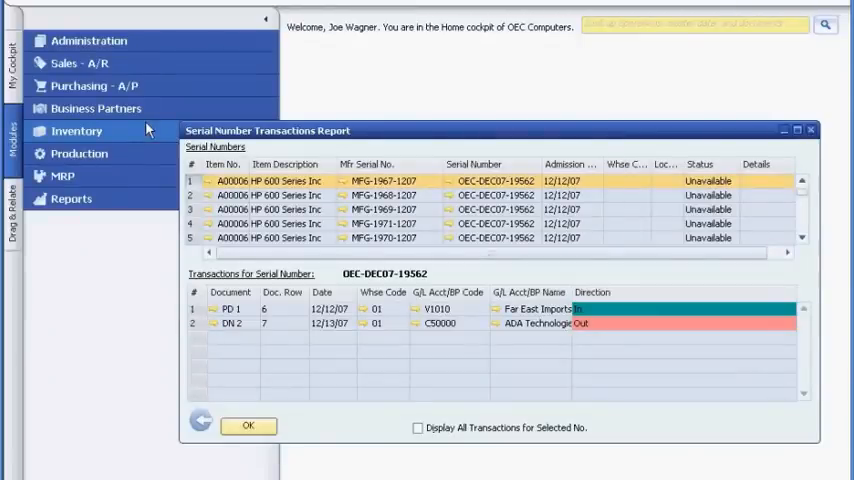
{"action": "mouse_move", "coordinate": [200, 336]}
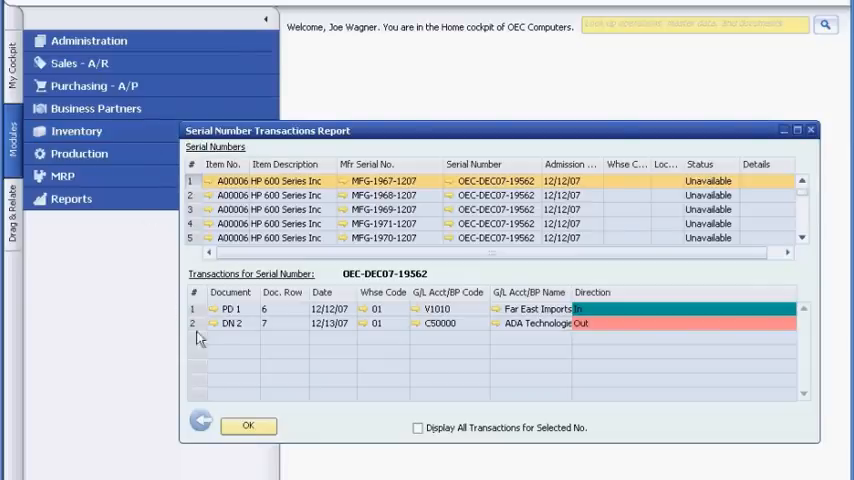
{"action": "mouse_move", "coordinate": [220, 316]}
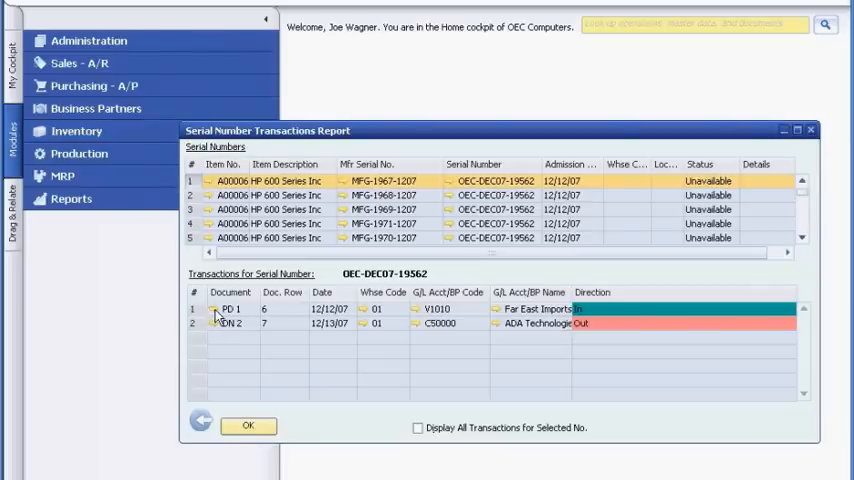